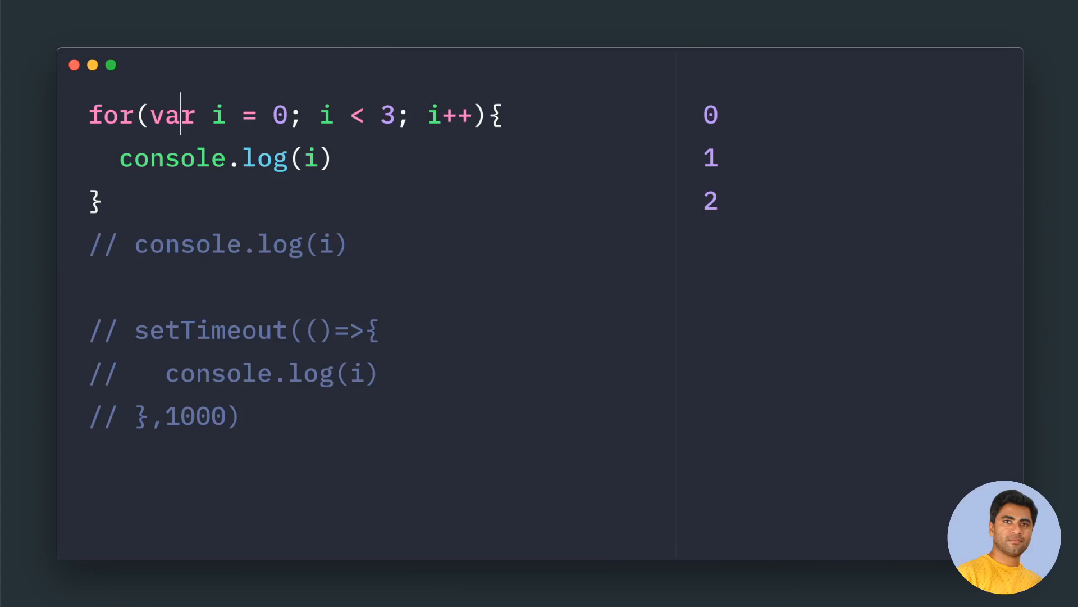
Swap var for let in the for loop header; the output still shows 0, 1, 2
double_click(172, 114)
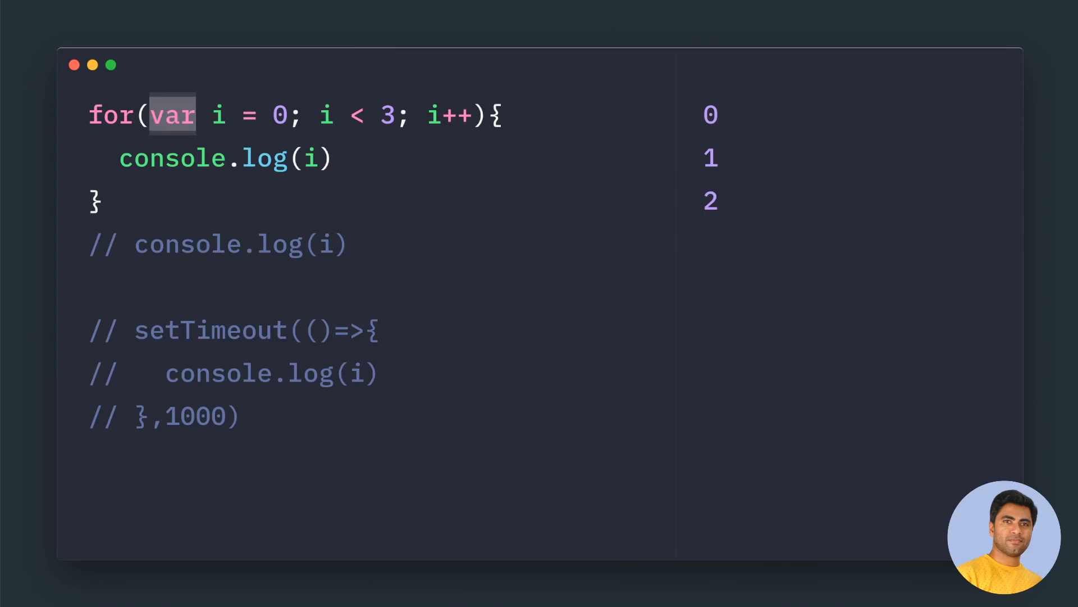
text(l)
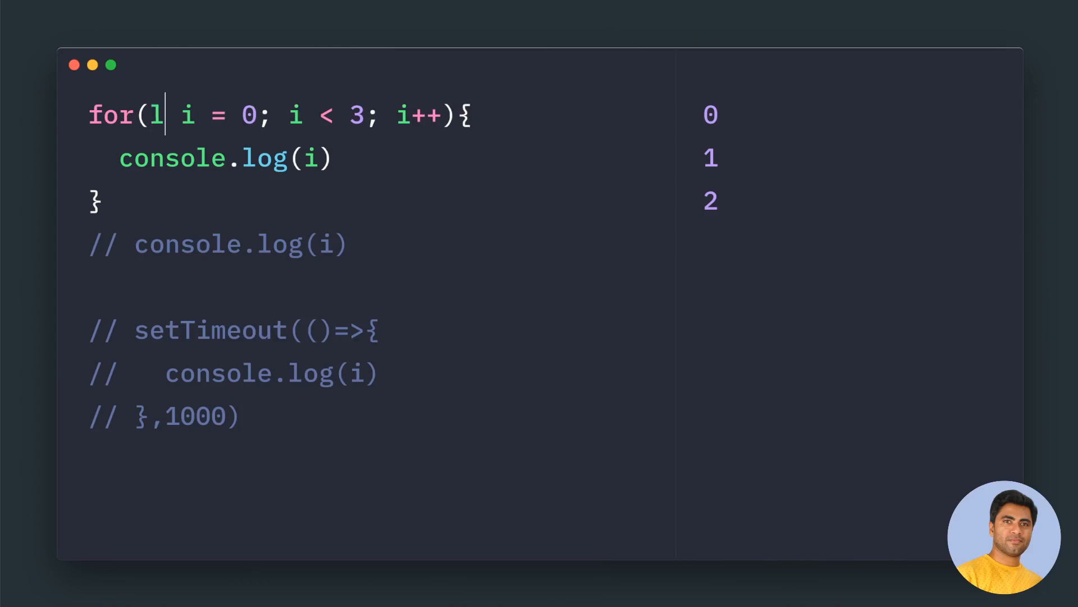
text(et)
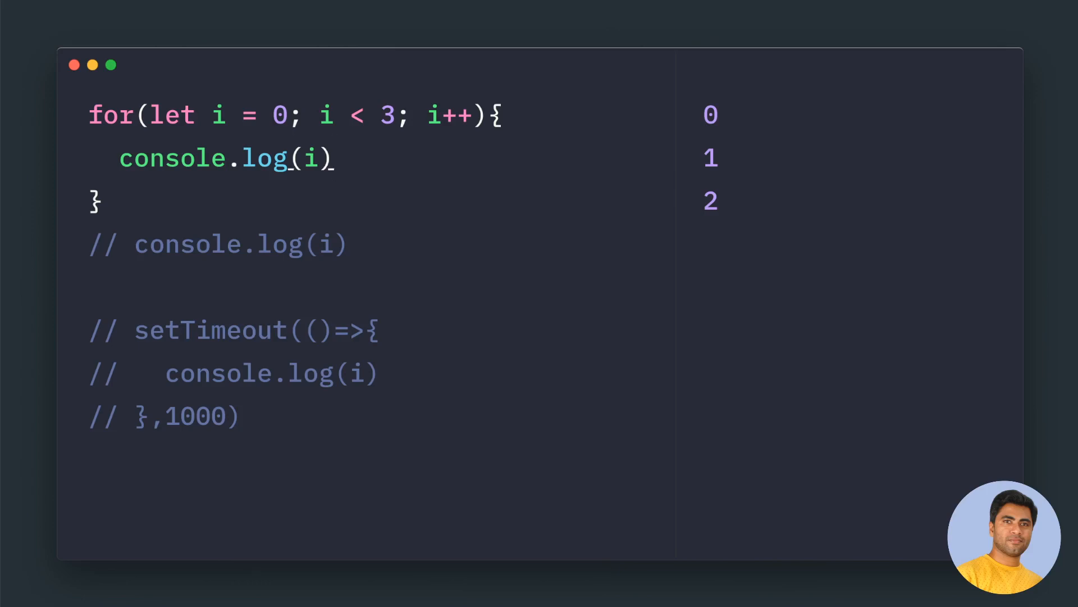
text(vr)
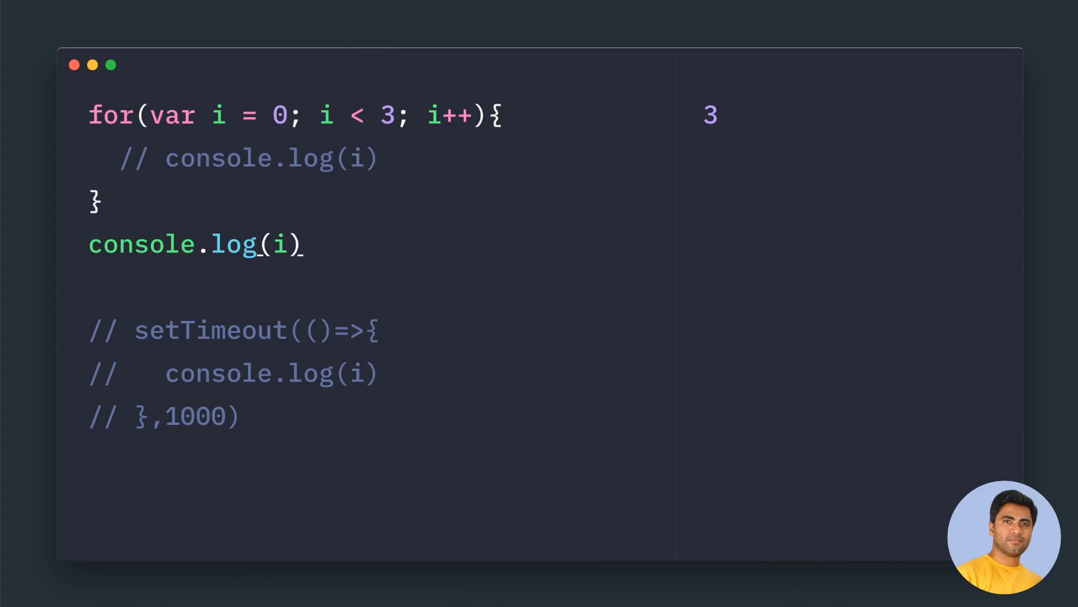
Select the loop header's var keyword so the declaration can be moved out
double_click(217, 114)
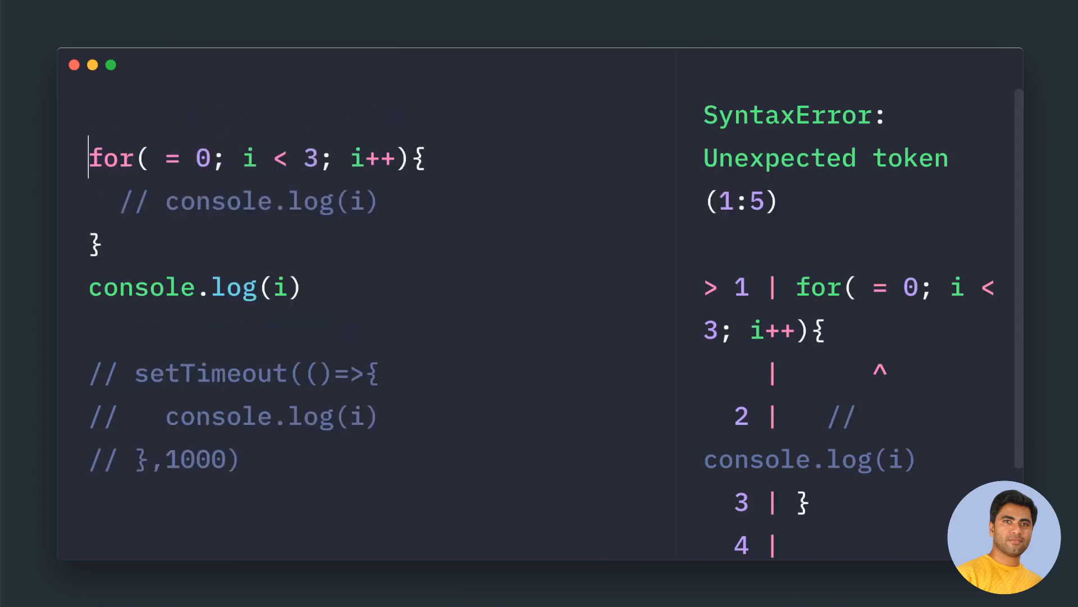
Add a var i line above the loop and change the header to for(i = 0; …)
text(var i)
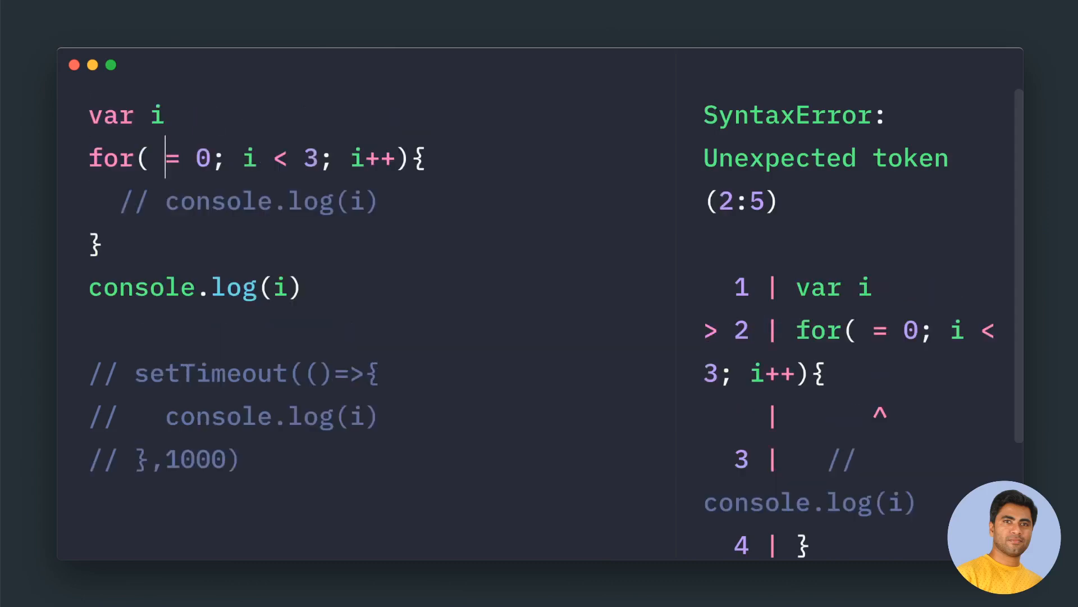
text(i)
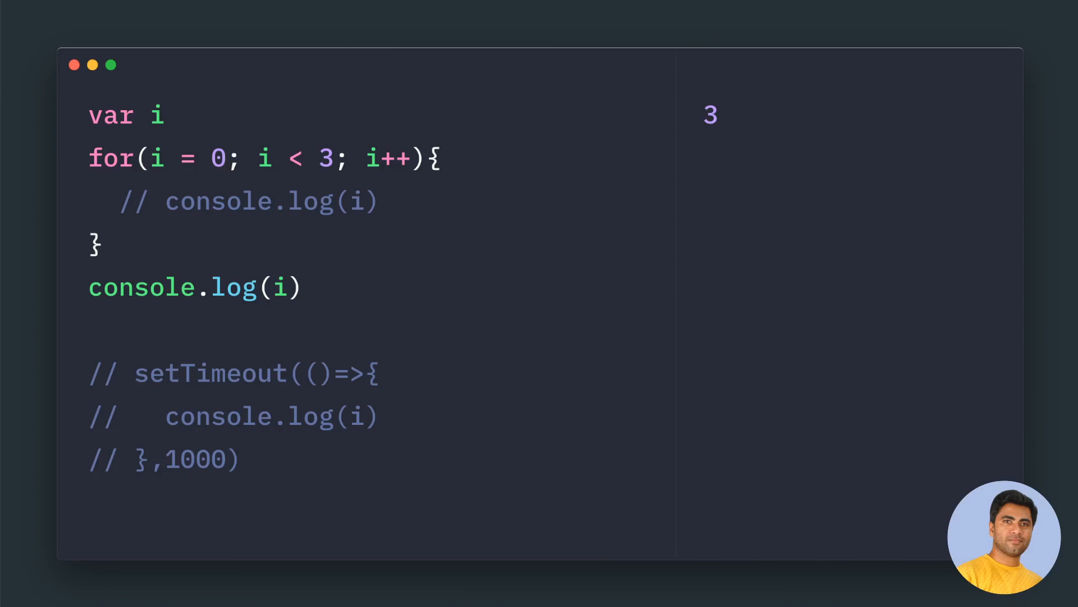
double_click(256, 287)
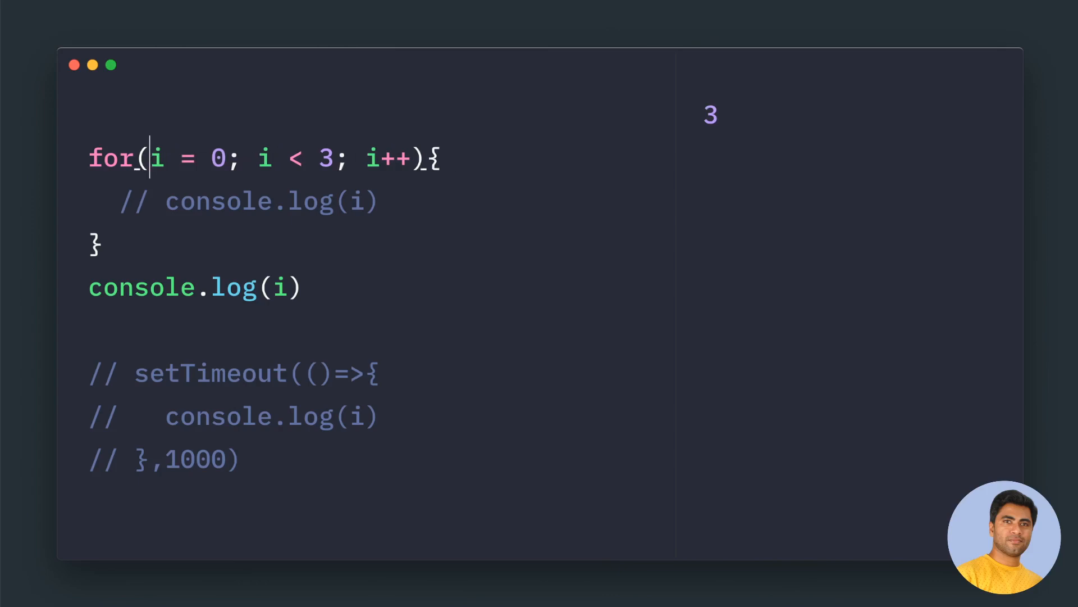
Use let in the loop header to trigger ReferenceError, then declare let i above the loop
text(let)
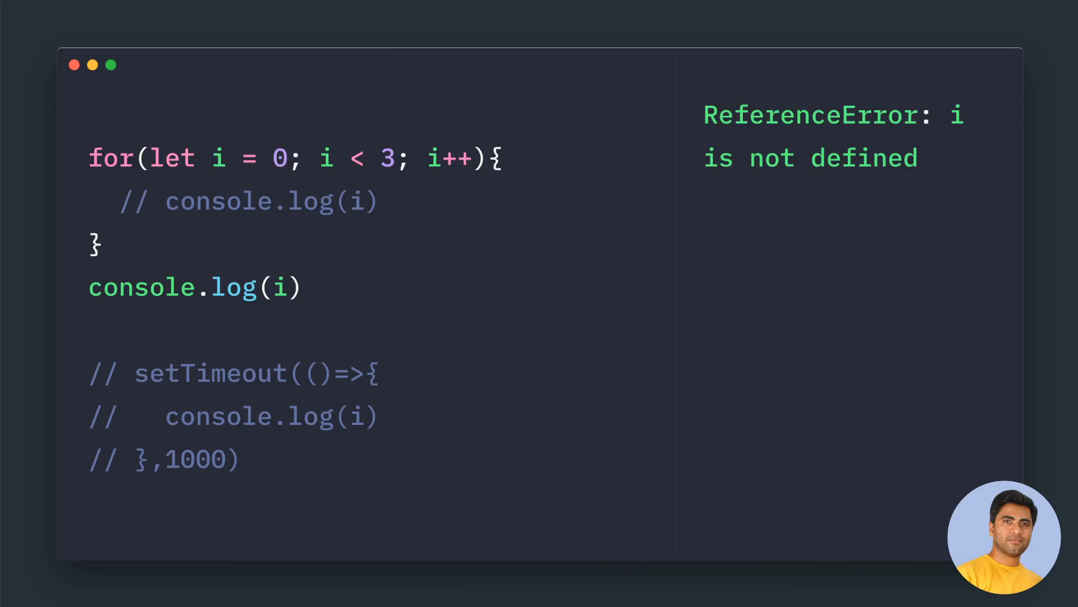
text(//)
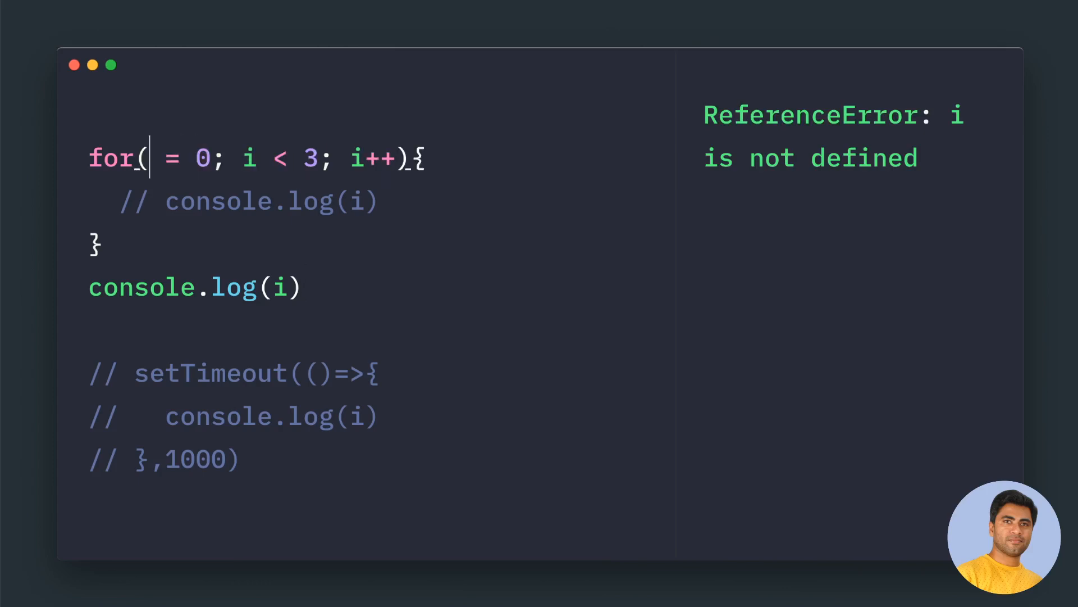
text(let i)
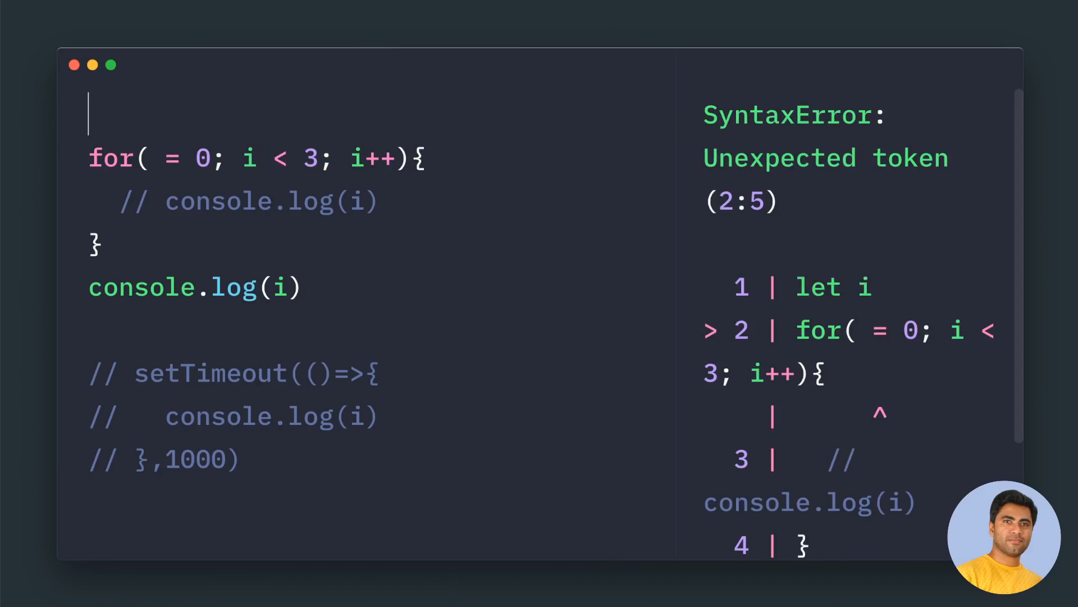
text(let i)
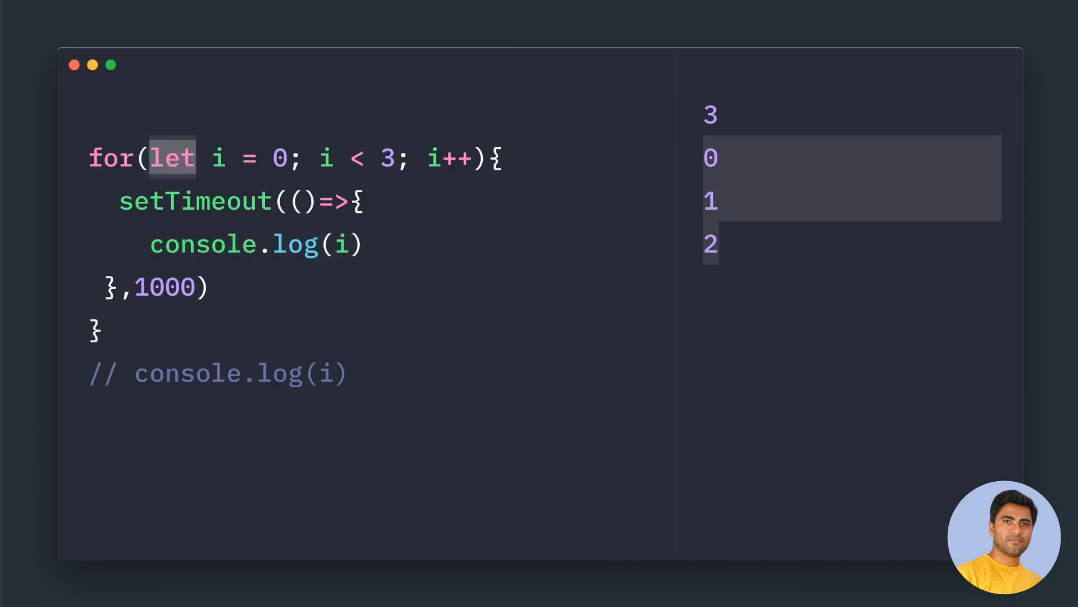
Change the setTimeout loop's let to var so the delayed logs print 3, 3, 3
text(var)
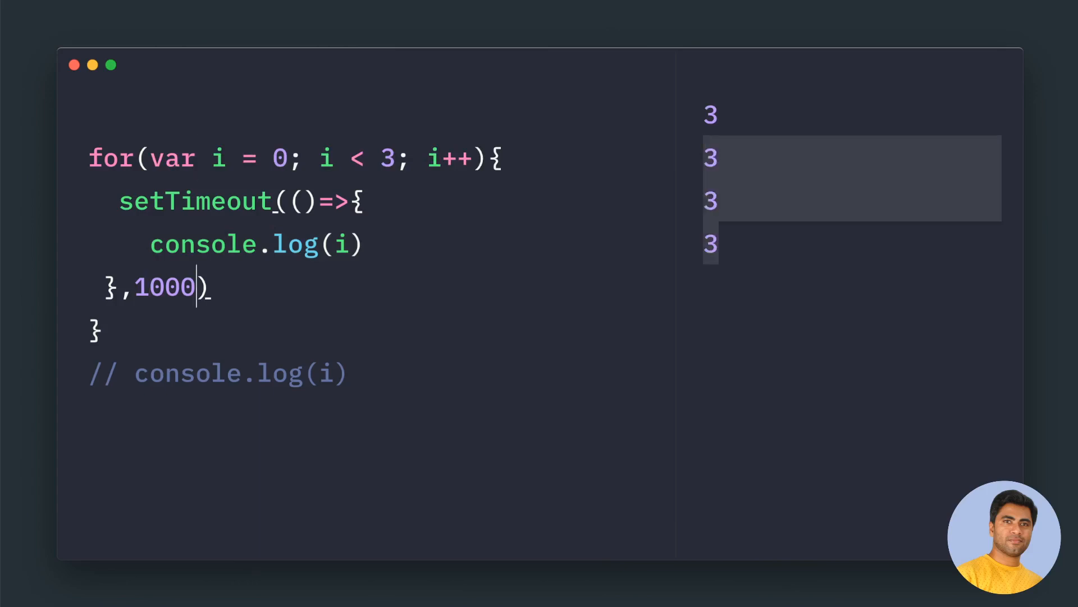
Cut the setTimeout delay from 1000 to 1 and declare the loop variable with let
key(Backspace)
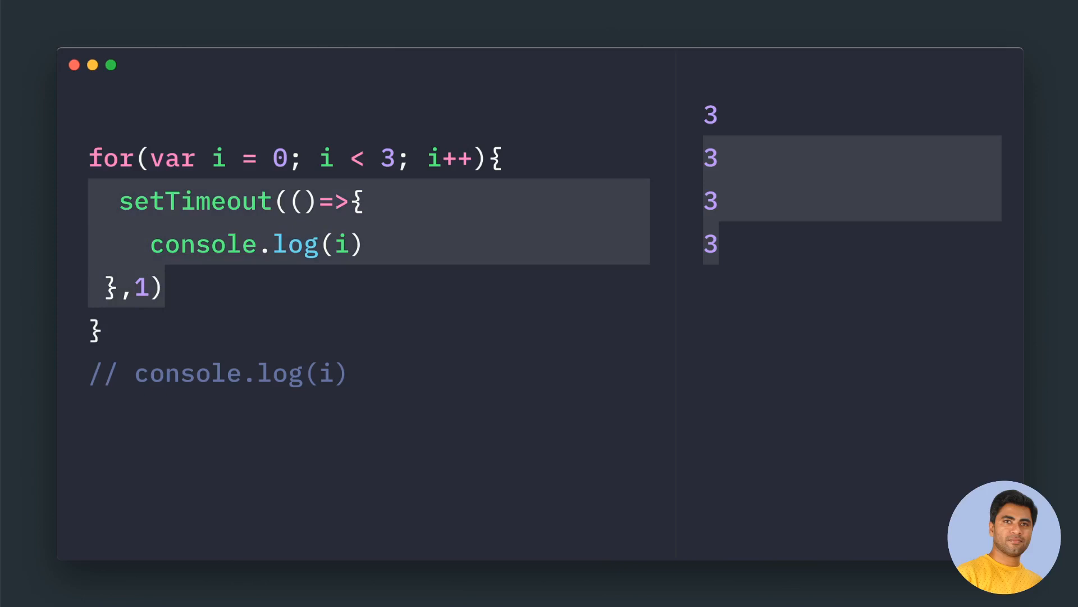
double_click(172, 158)
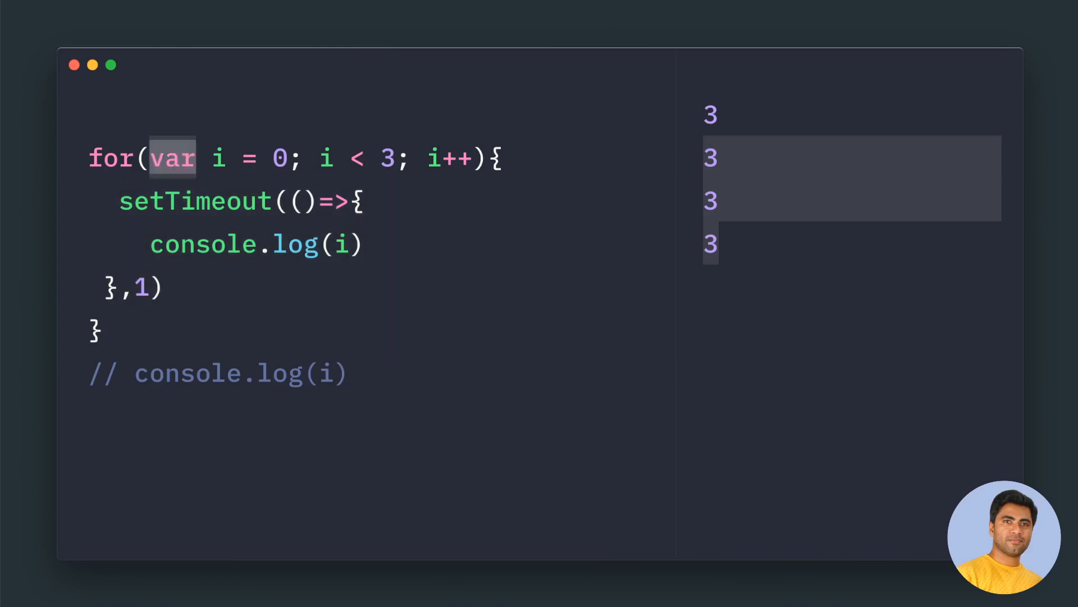
text(let)
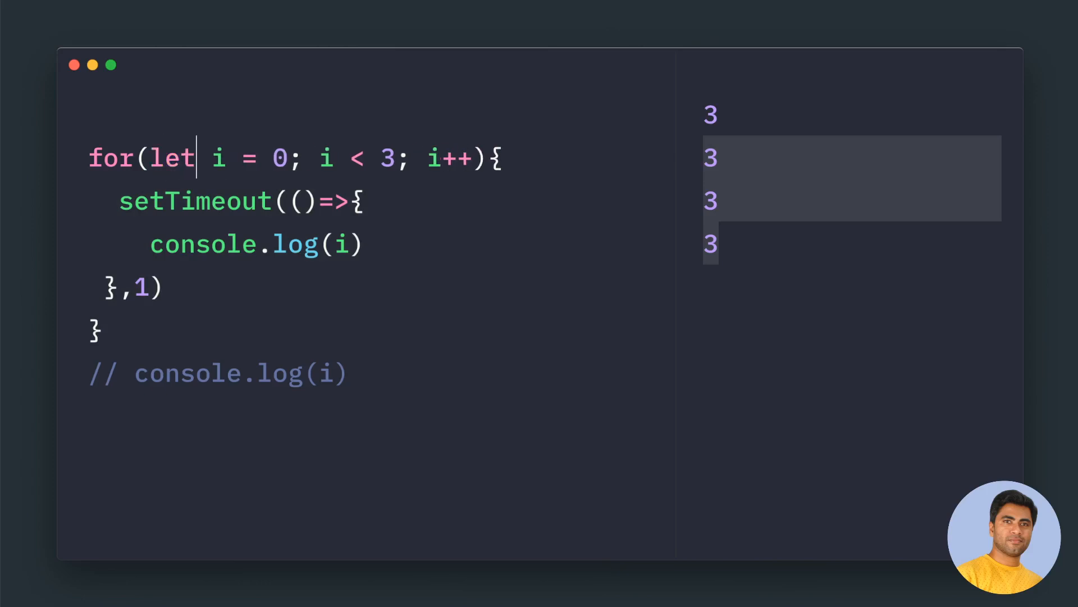